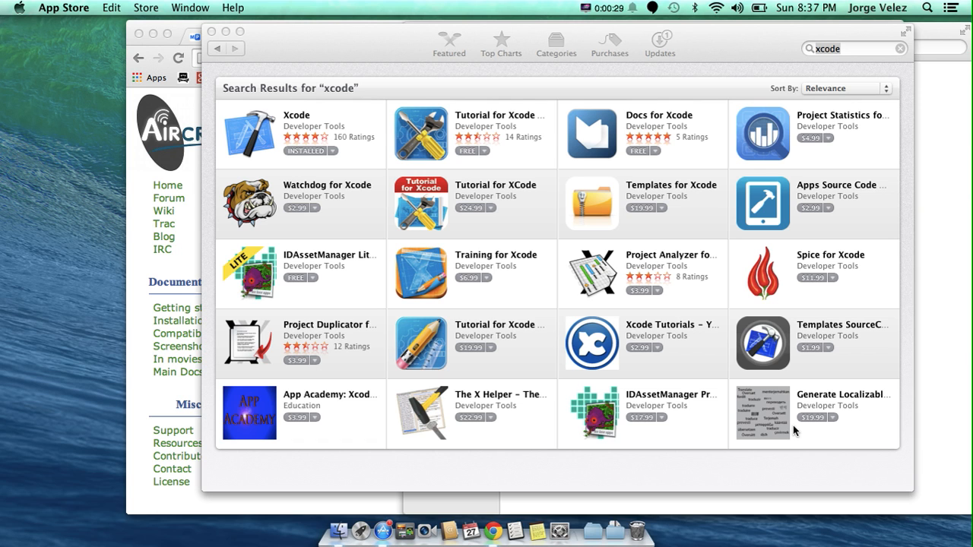
mouse_move(747, 336)
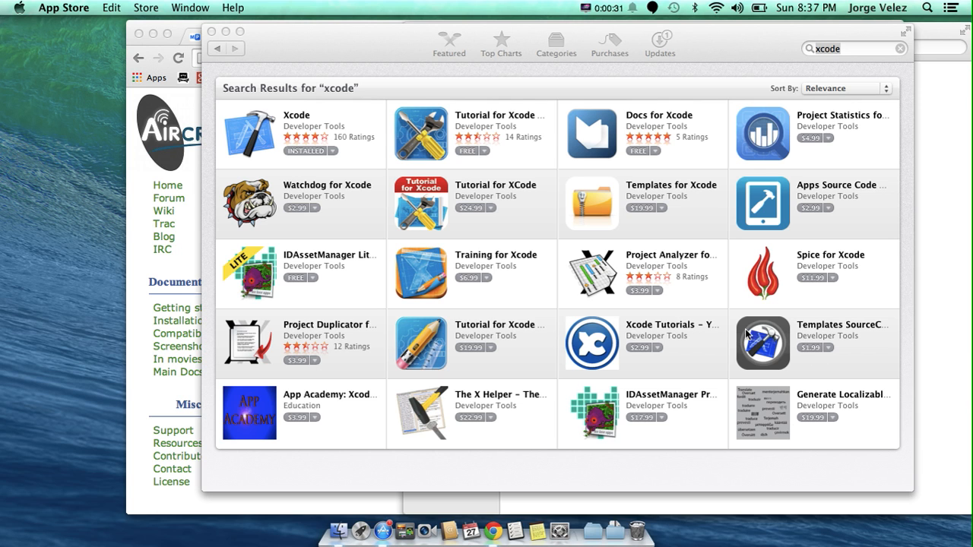
mouse_move(684, 335)
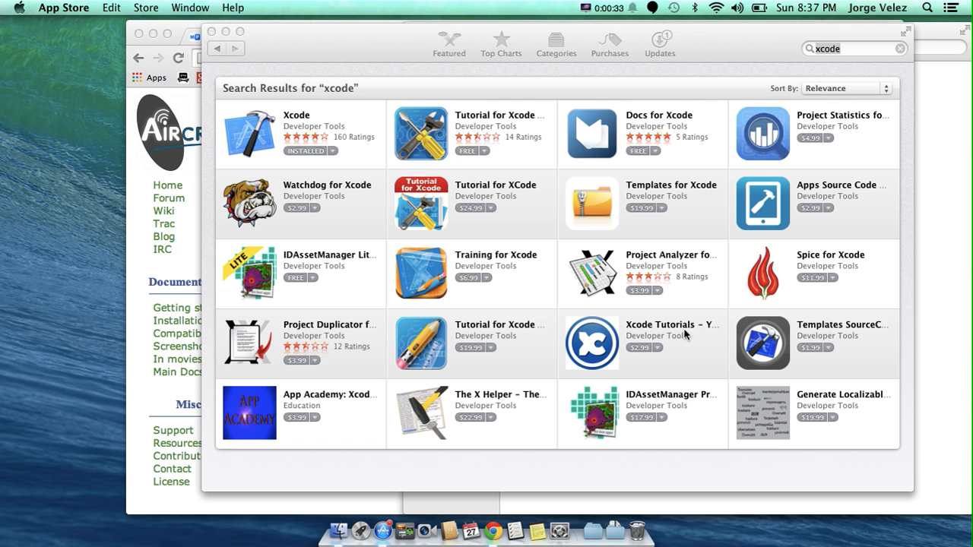
mouse_move(299, 126)
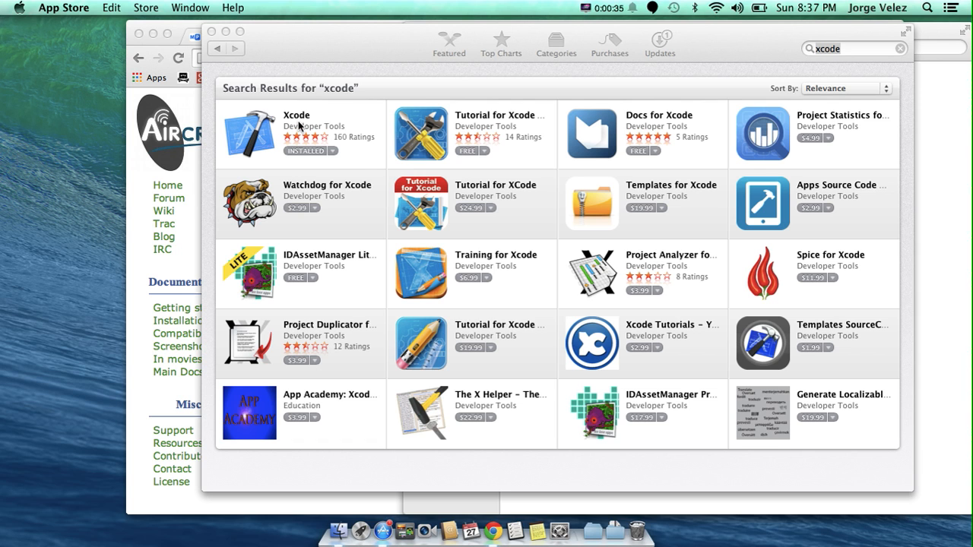
mouse_move(608, 523)
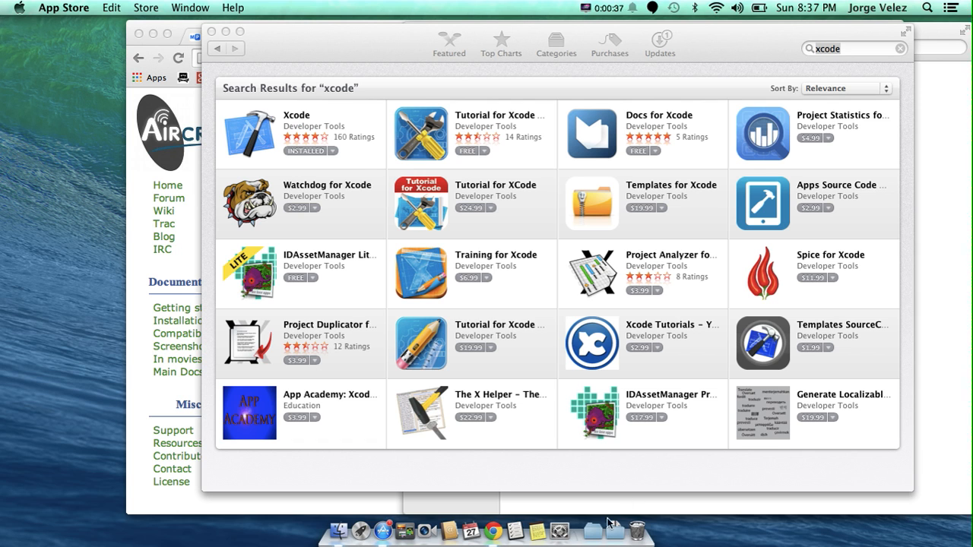
mouse_move(391, 519)
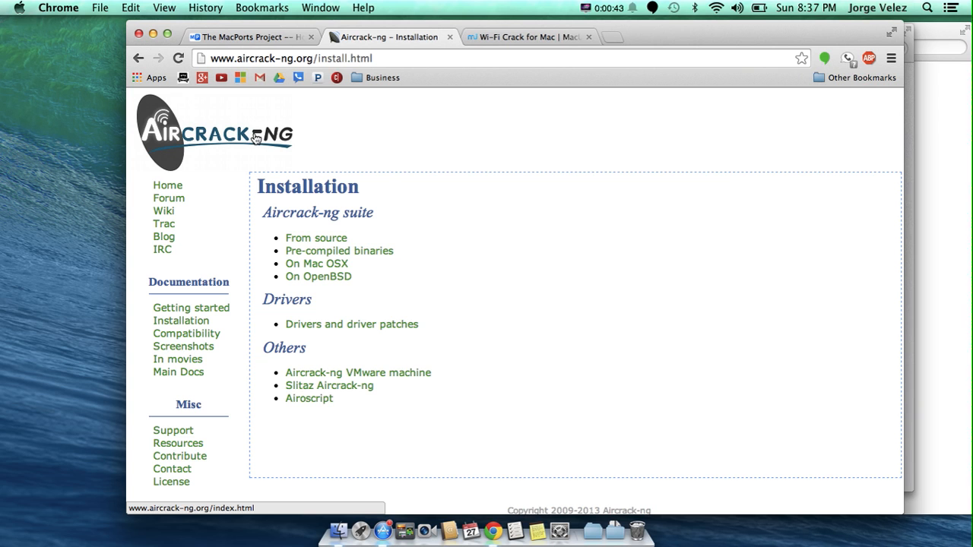
Step: View the macports.org homepage in Chrome, then bring up the Wifi Crack Finder folder
click(251, 37)
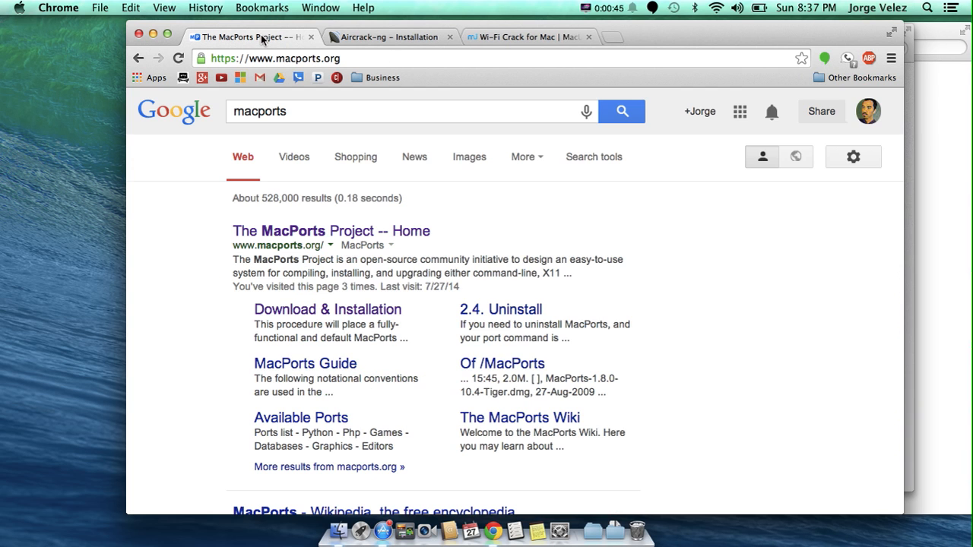
click(331, 231)
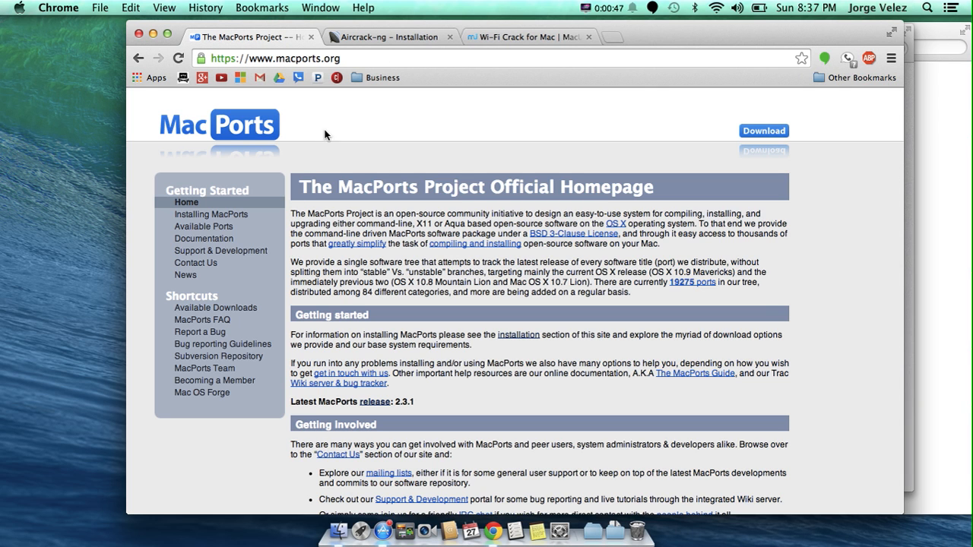
click(525, 37)
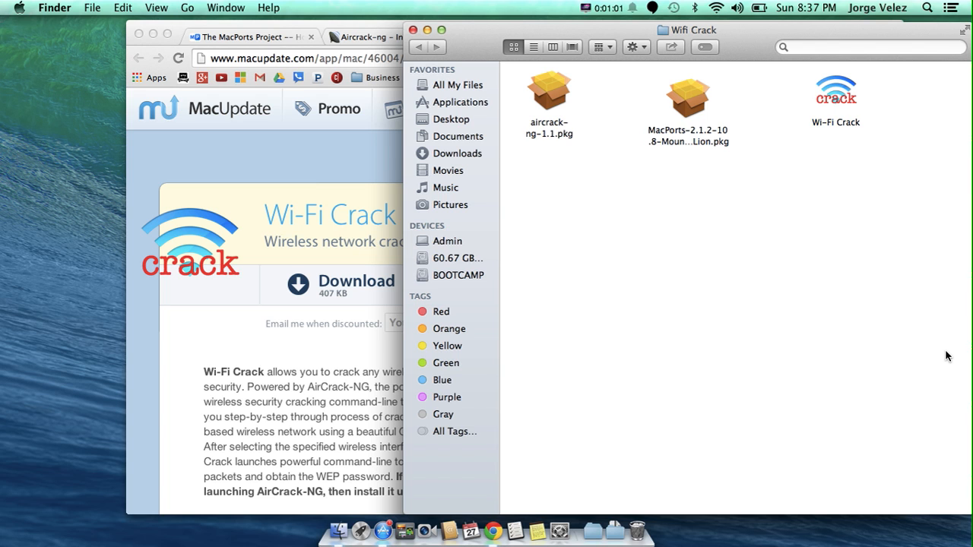
mouse_move(388, 510)
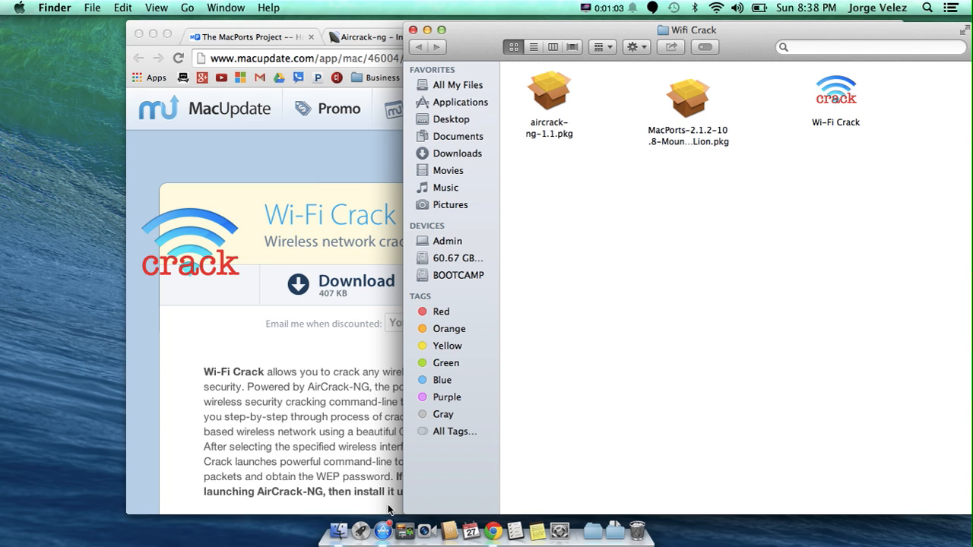
mouse_move(693, 133)
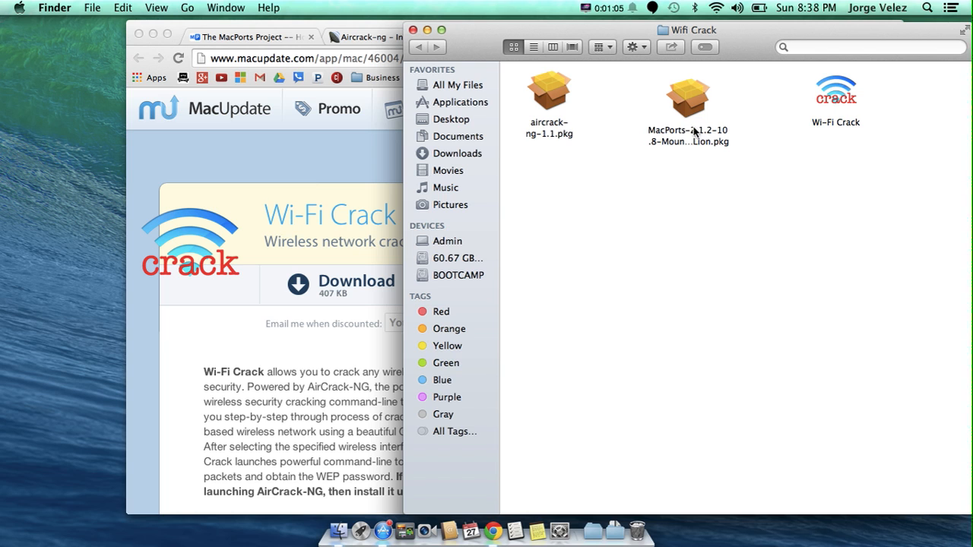
mouse_move(678, 139)
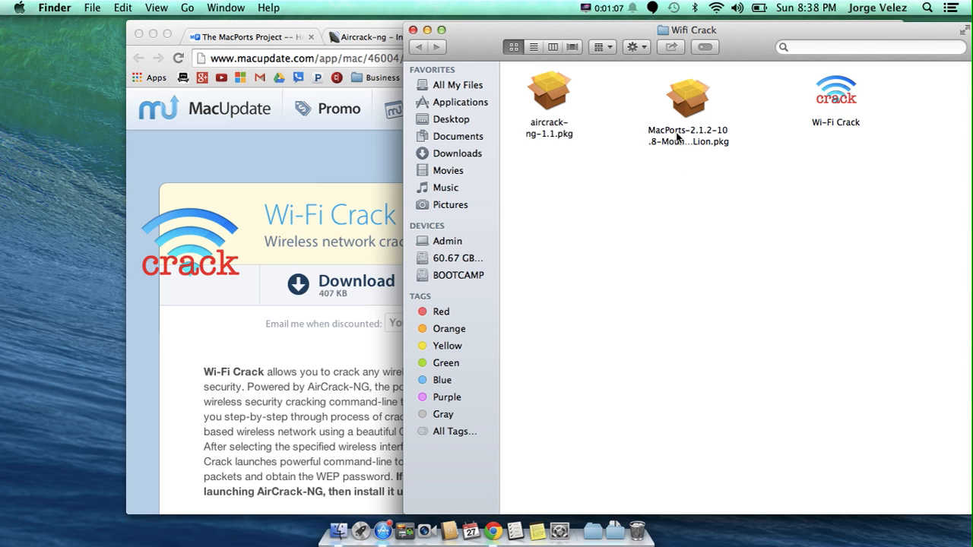
mouse_move(692, 111)
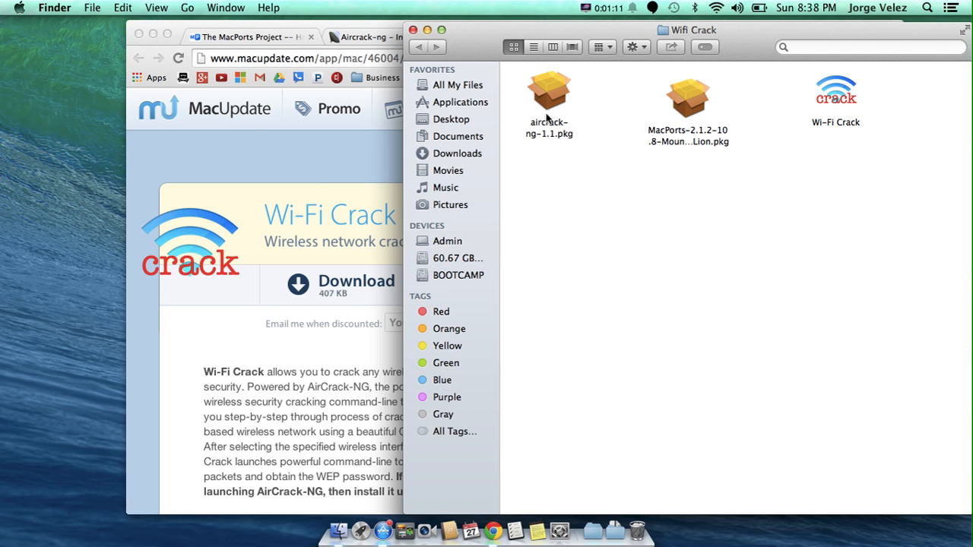
mouse_move(549, 113)
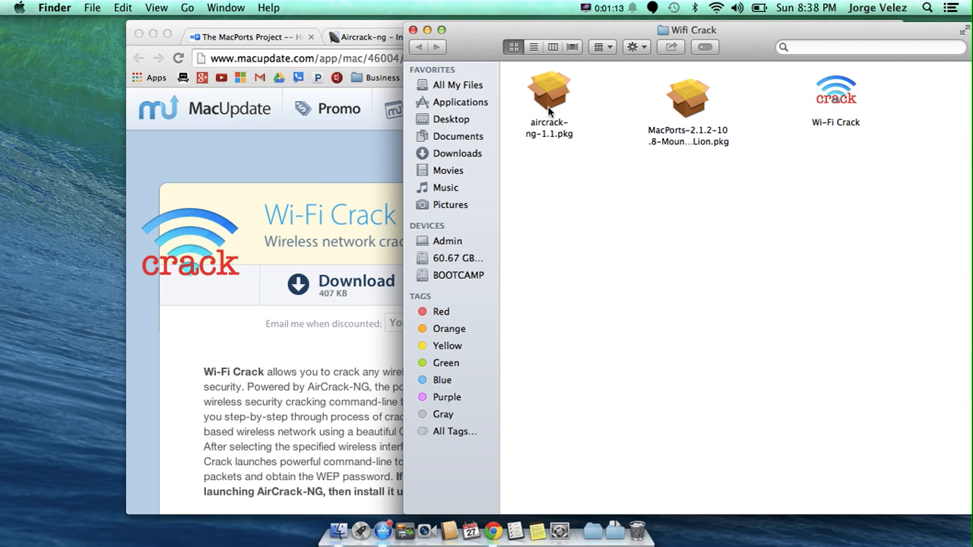
mouse_move(771, 266)
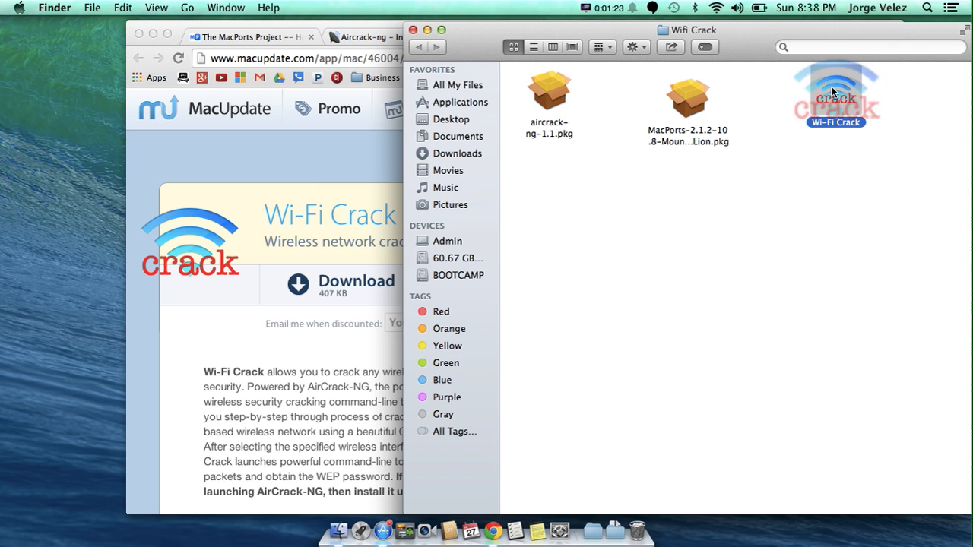
Step: Select the Wi-Fi Crack application icon in the Wifi Crack folder
click(835, 91)
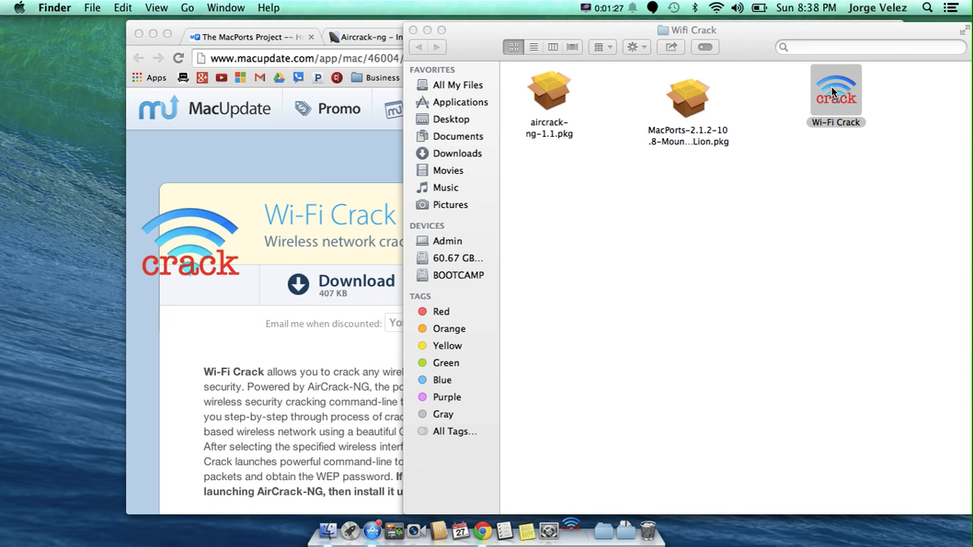
Step: Launch Wi-Fi Crack, scan networks, select WEP network 1BDF34, and reach the Capture tab
double_click(835, 91)
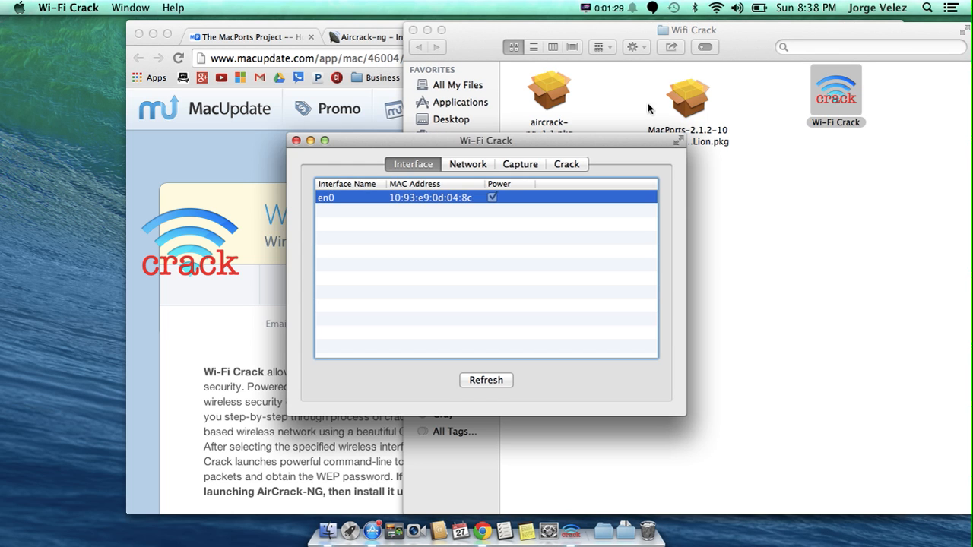
mouse_move(461, 173)
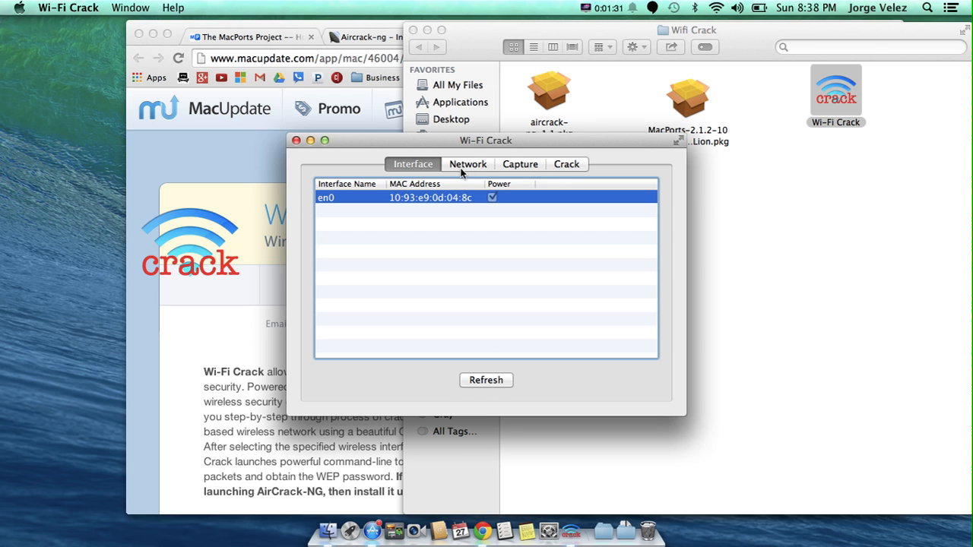
click(467, 164)
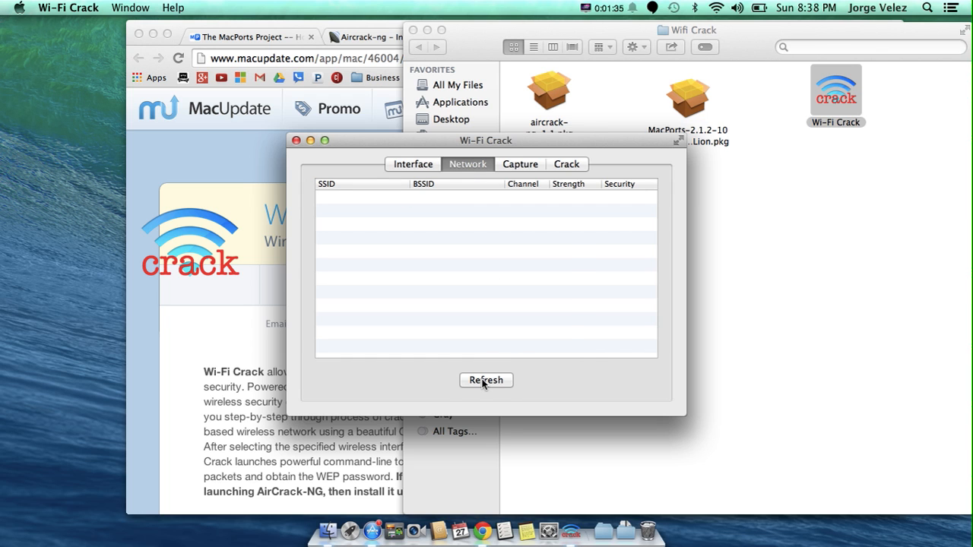
click(486, 380)
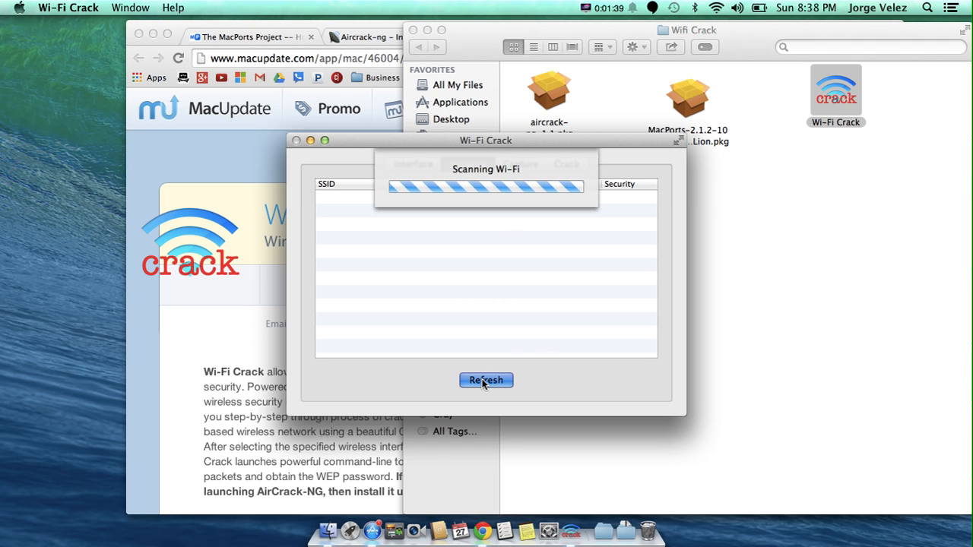
click(486, 380)
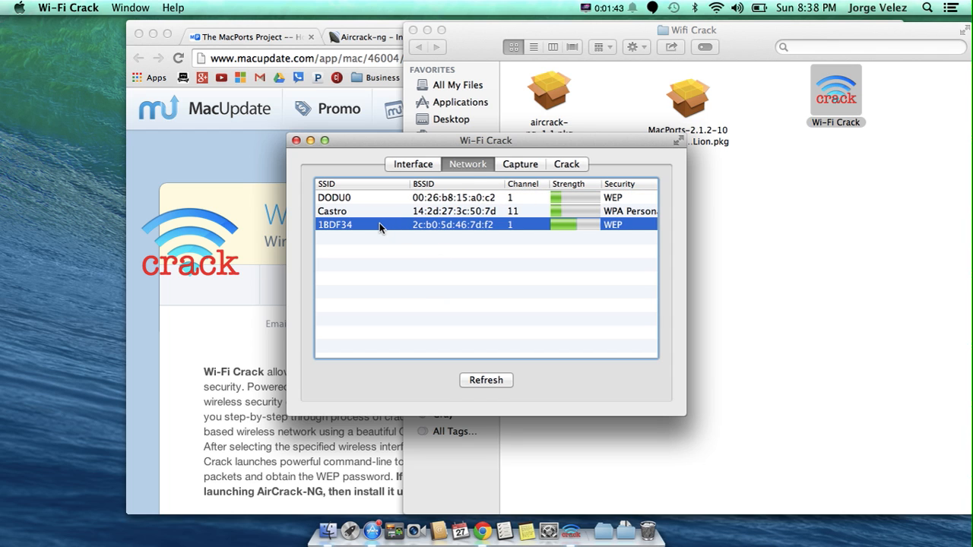
mouse_move(508, 165)
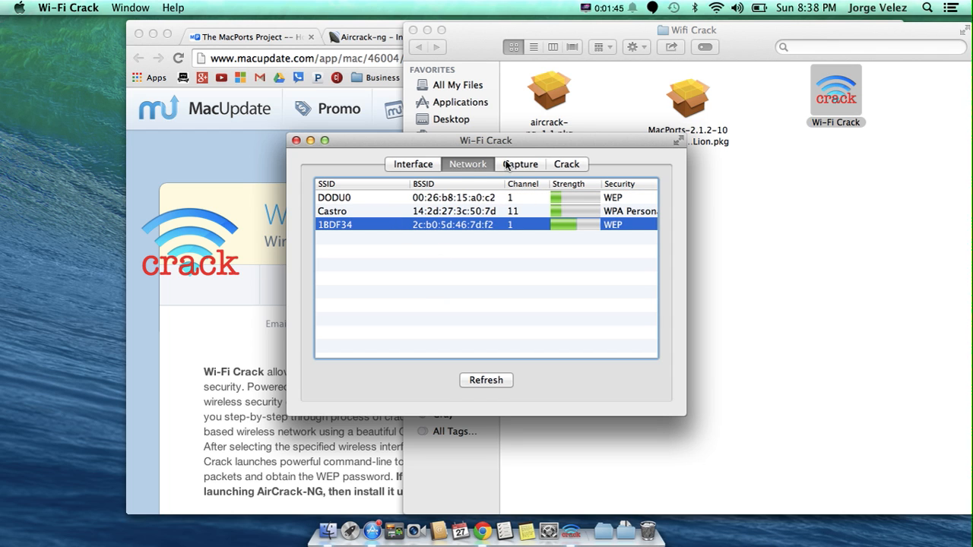
click(520, 165)
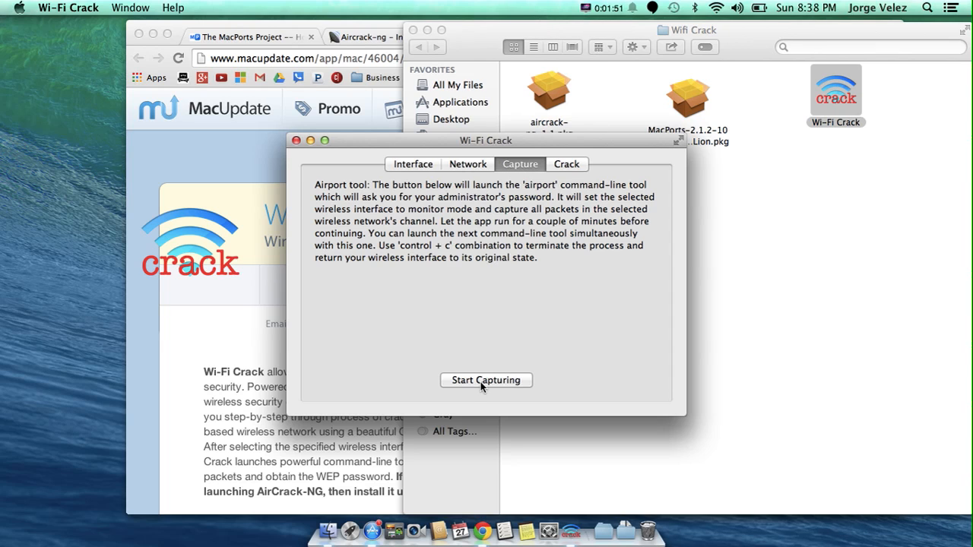
Step: Start the airport capture of 802.11 frames on en0, then move to the Crack tab
click(486, 380)
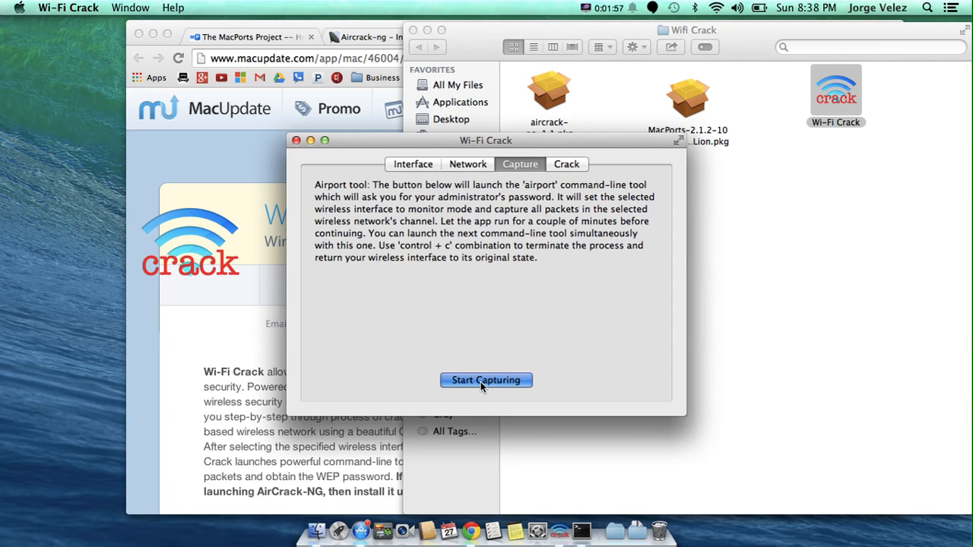
click(485, 380)
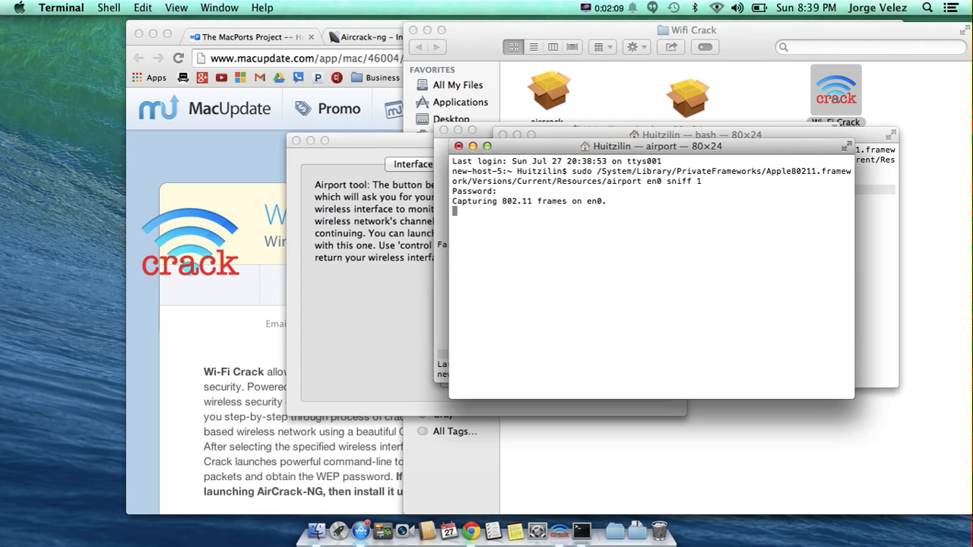
mouse_move(452, 289)
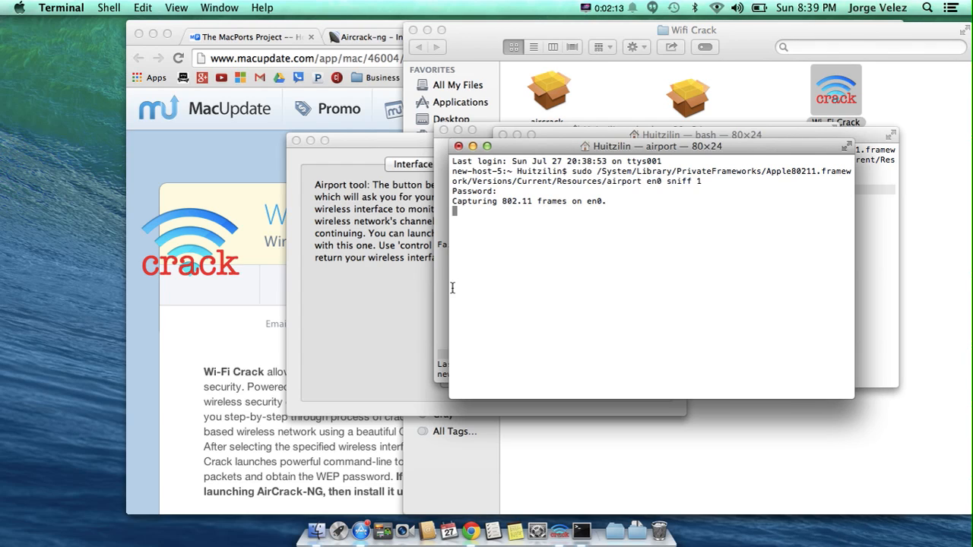
mouse_move(387, 296)
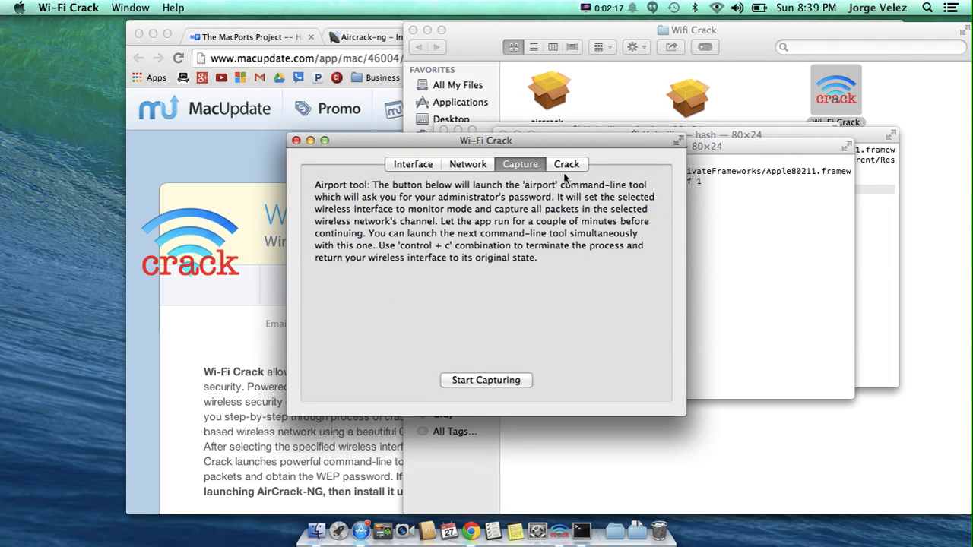
click(566, 164)
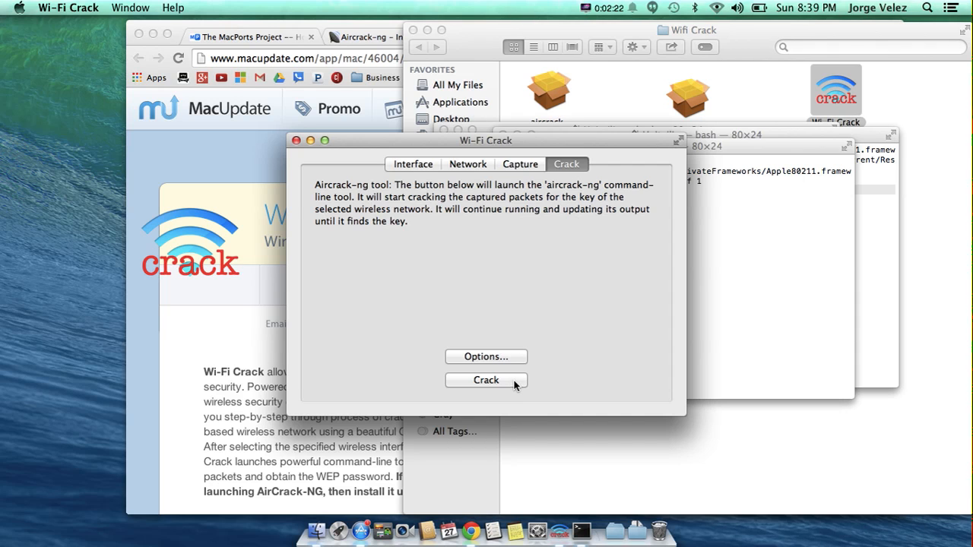
Step: Run aircrack-ng 1.1 in Terminal against the 37 captured IVs
click(485, 380)
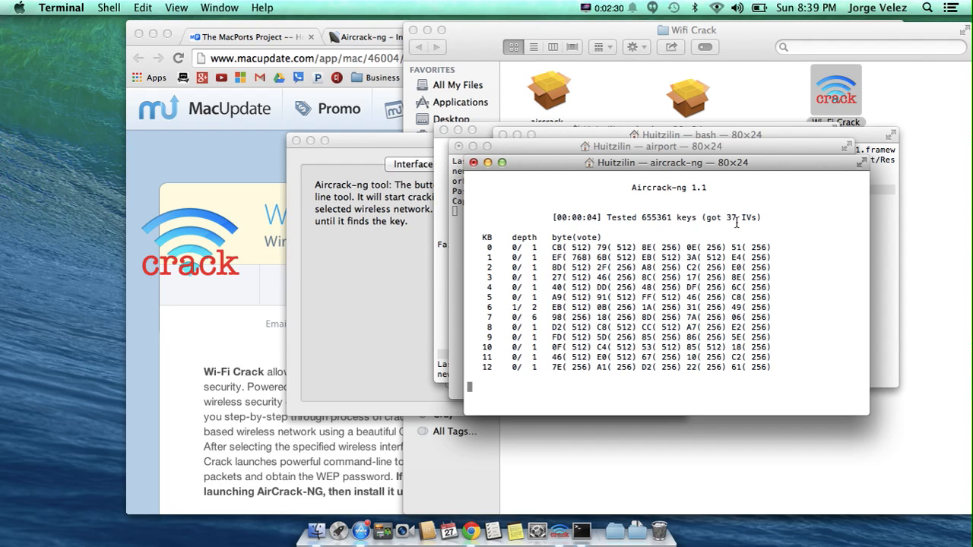
mouse_move(755, 232)
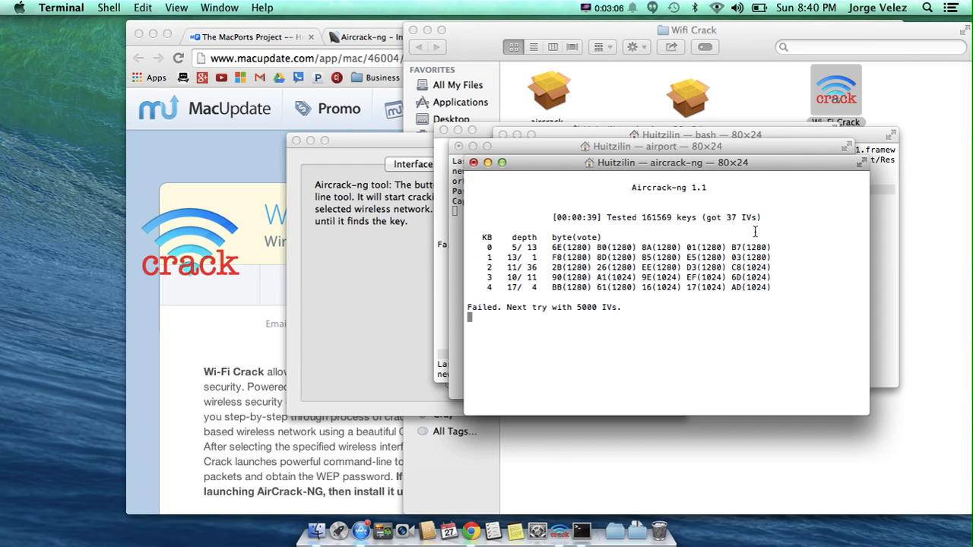
mouse_move(514, 336)
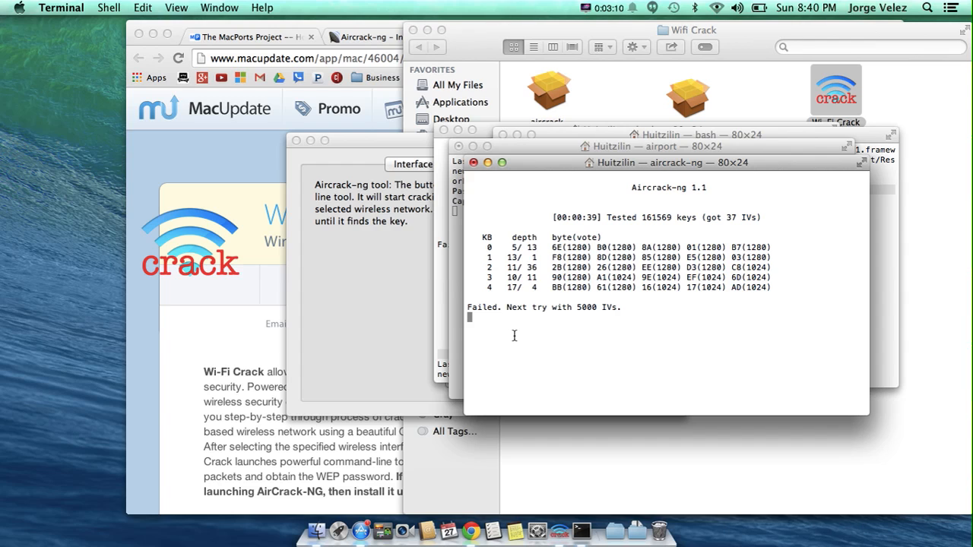
mouse_move(546, 317)
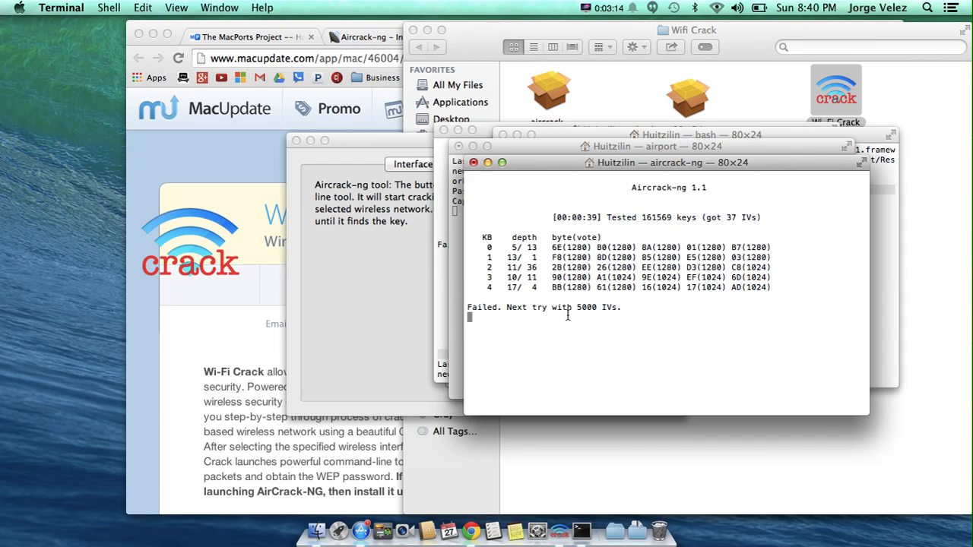
mouse_move(598, 321)
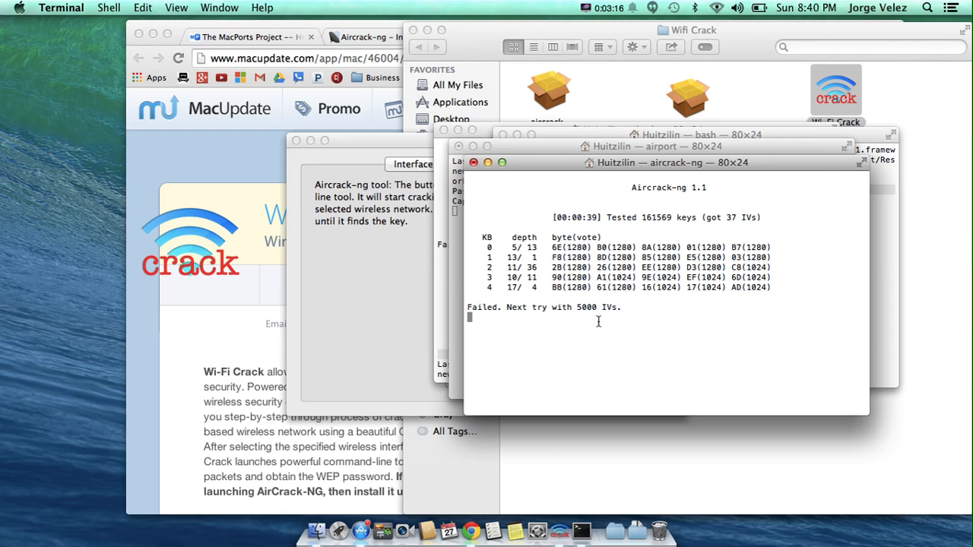
mouse_move(631, 314)
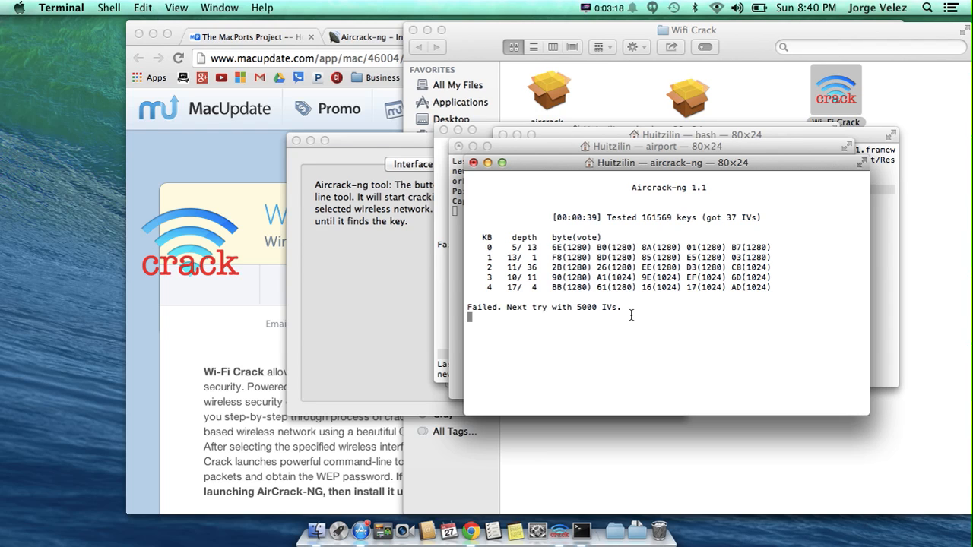